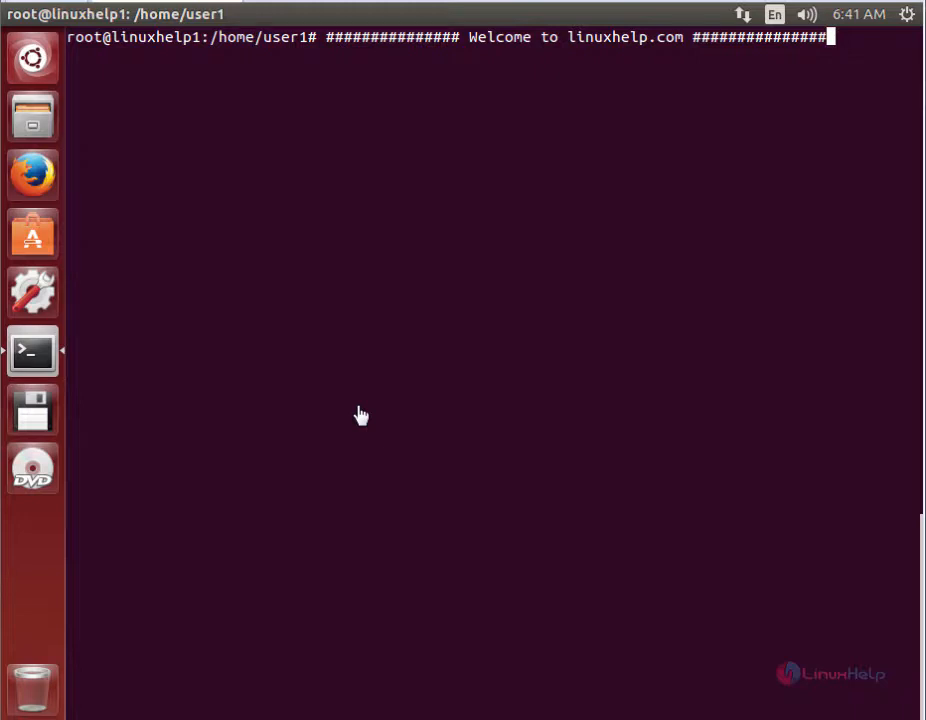
pyautogui.moveTo(356, 405)
pyautogui.write('add-apt-repository ppa:vovansrnd/coolreader')
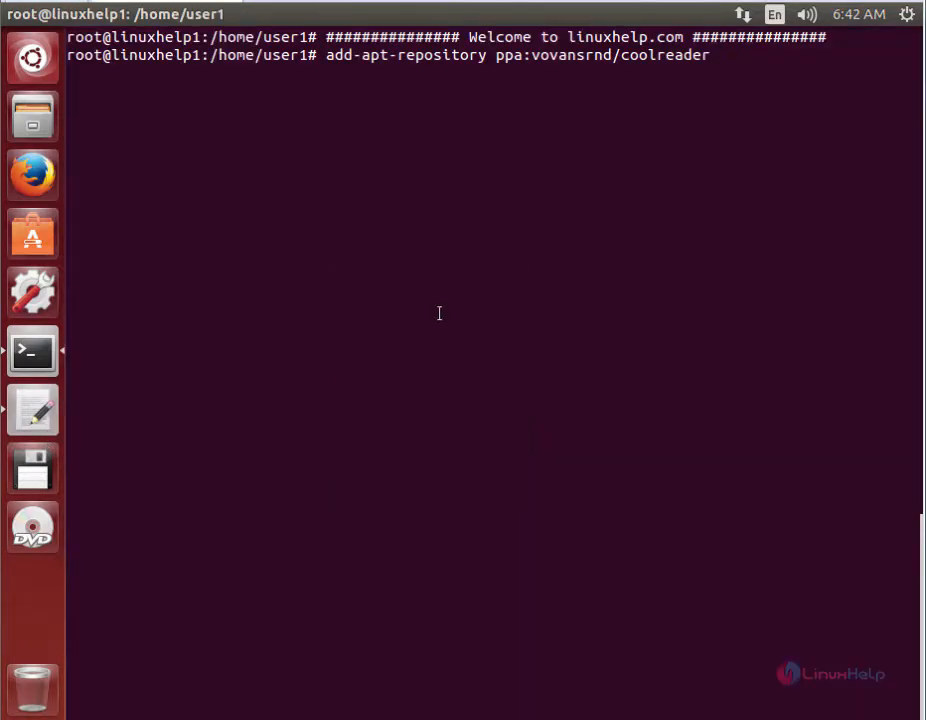
# Add the ppa:vovansrnd/coolreader repository and confirm importing its signing key
pyautogui.press('Return')
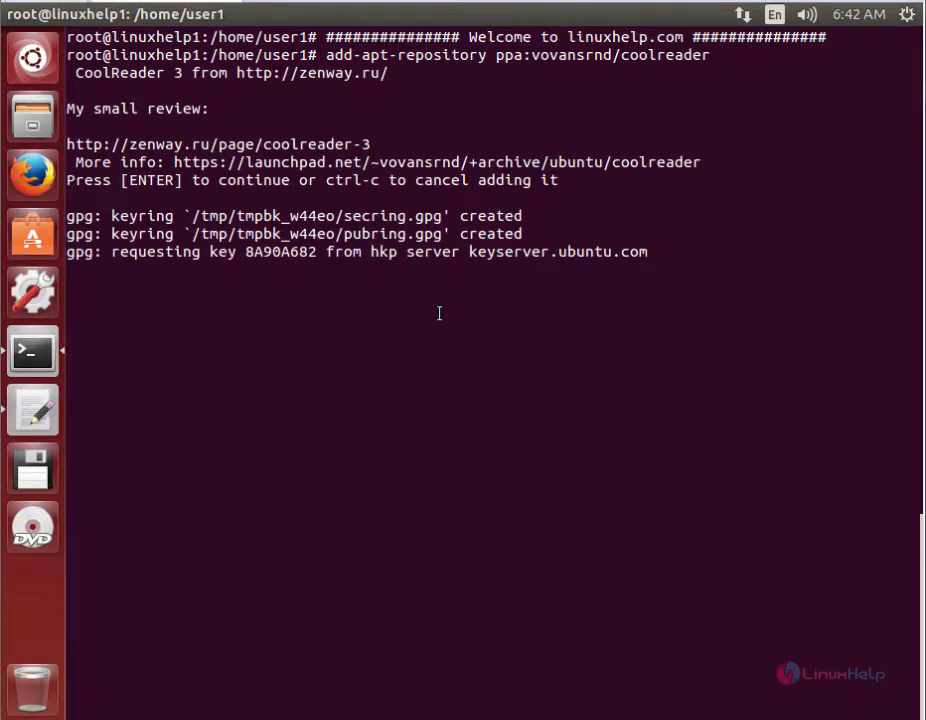
pyautogui.press('Return')
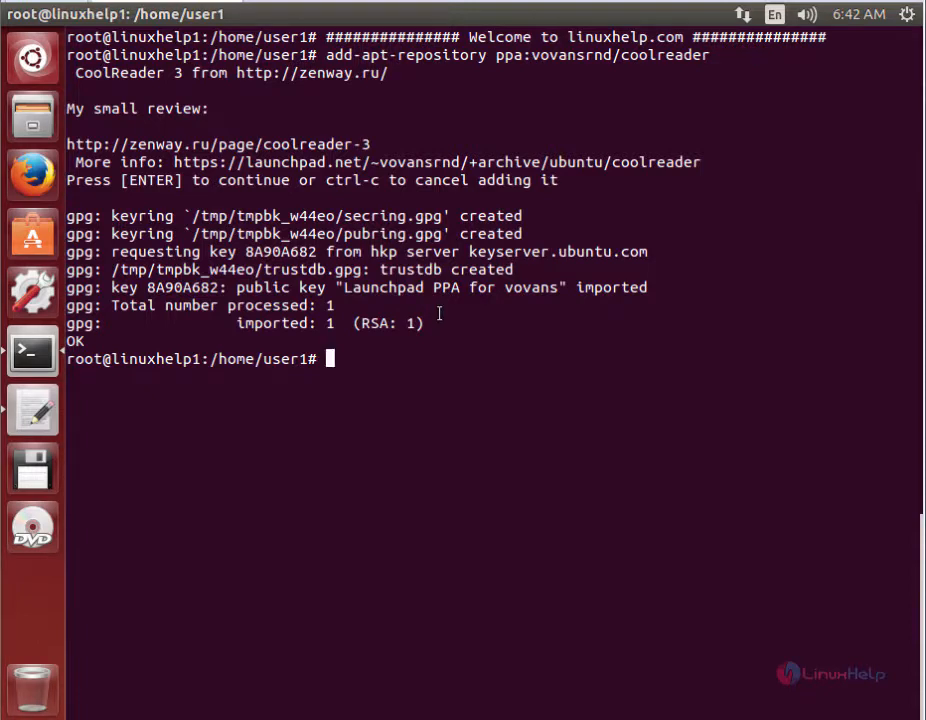
# Run apt-get update to refresh package lists including the CoolReader PPA
pyautogui.write('a')
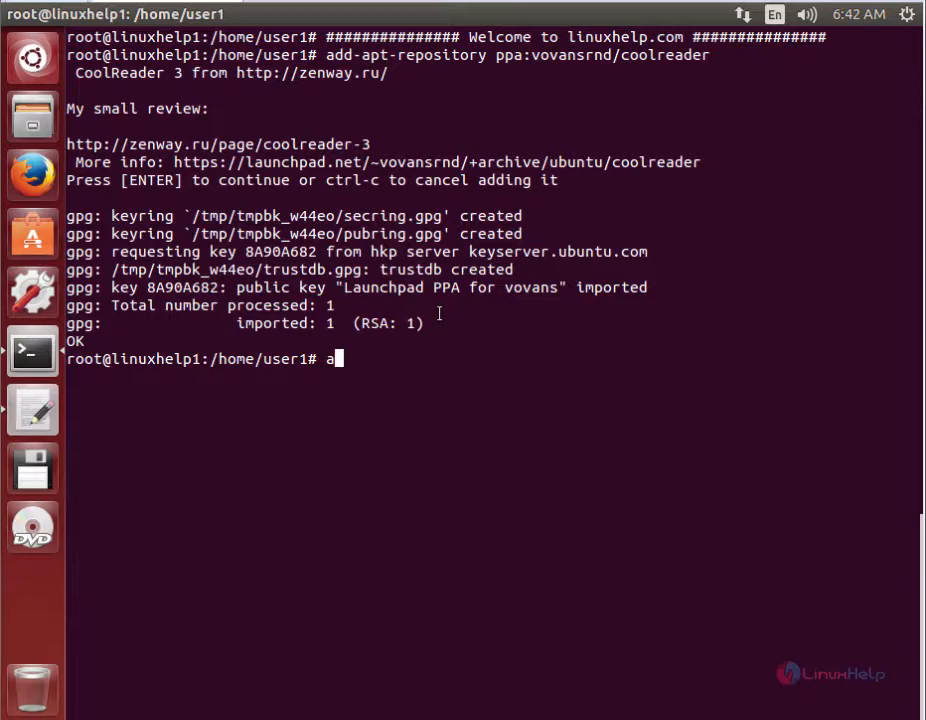
pyautogui.write('pt-get up')
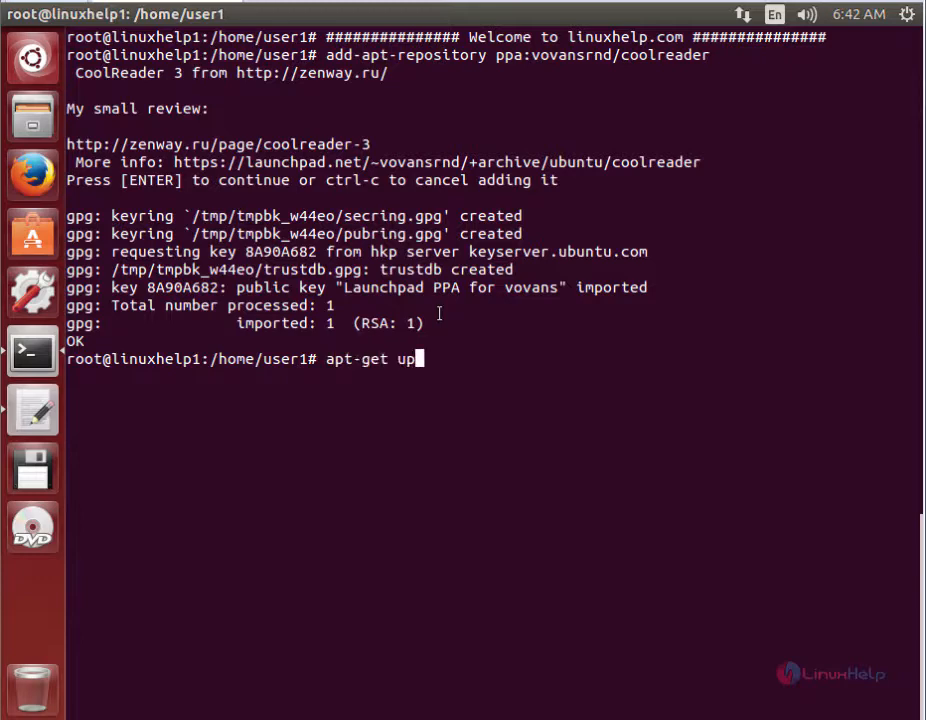
pyautogui.press('Return')
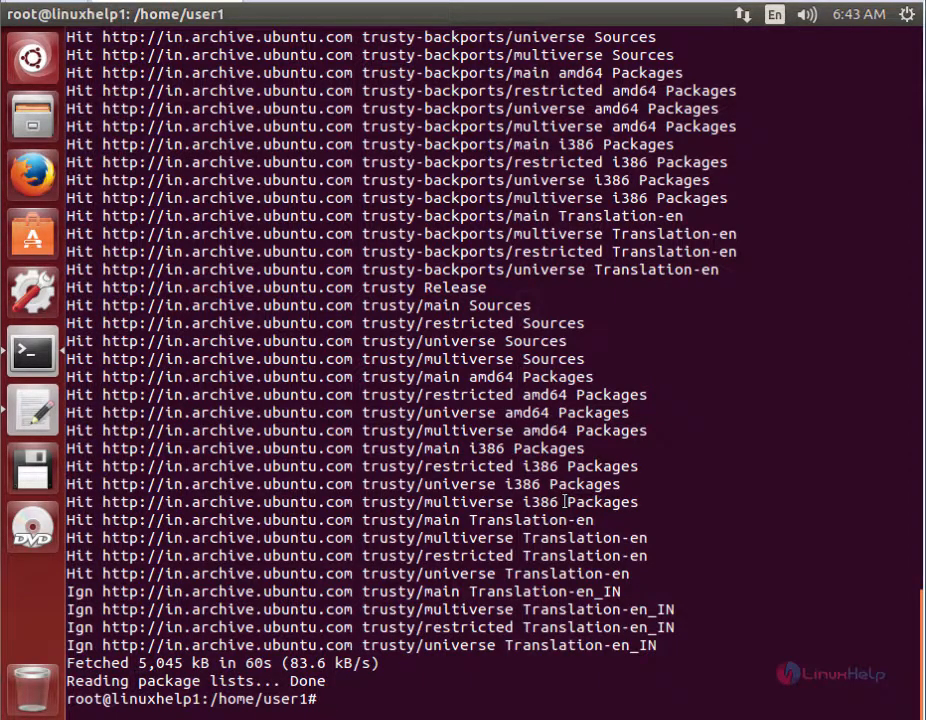
# Install the cr3 package with apt-get install cr3
pyautogui.write('apt-get')
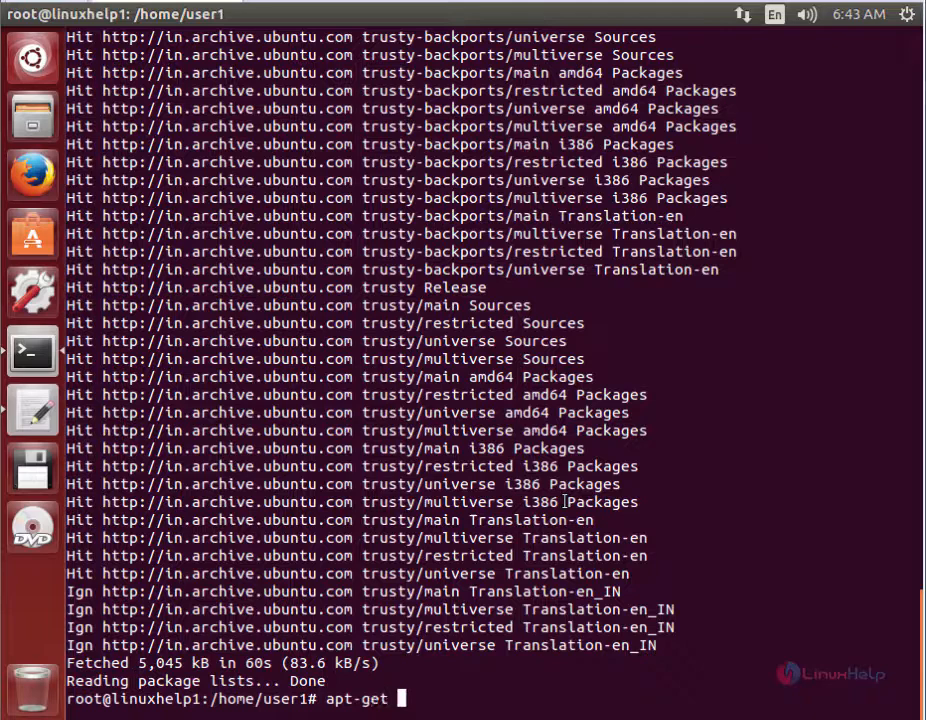
pyautogui.write('install c')
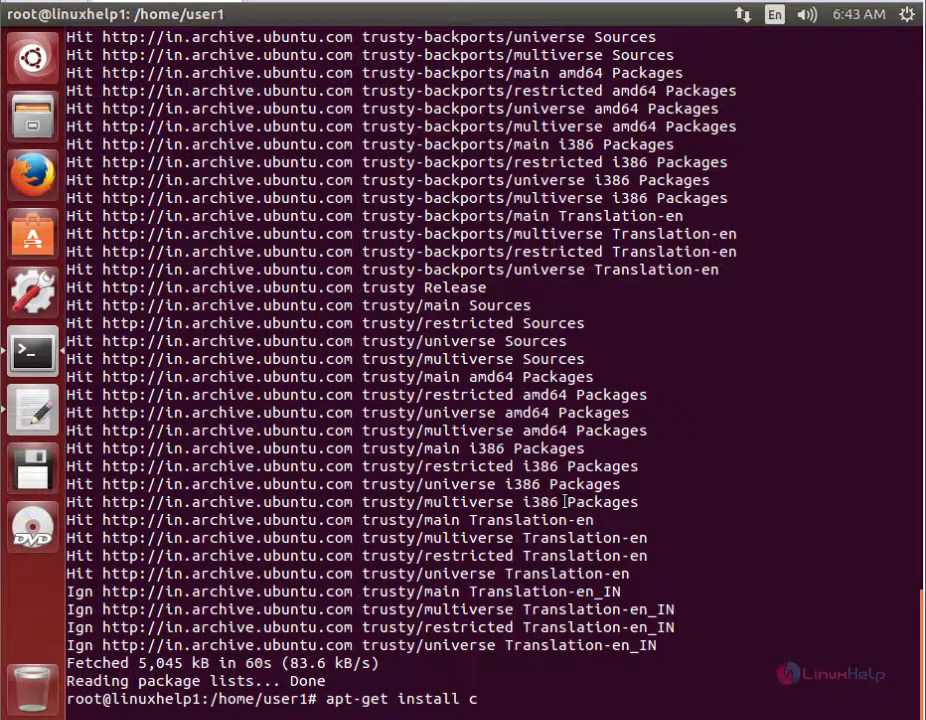
pyautogui.write('r3')
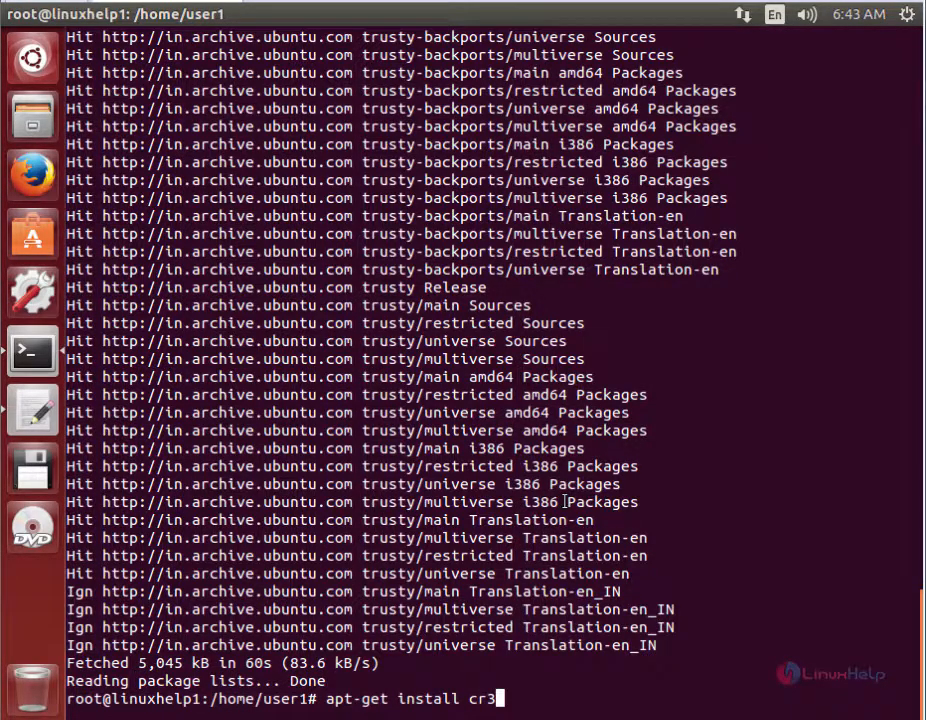
pyautogui.press('Return')
pyautogui.write('y')
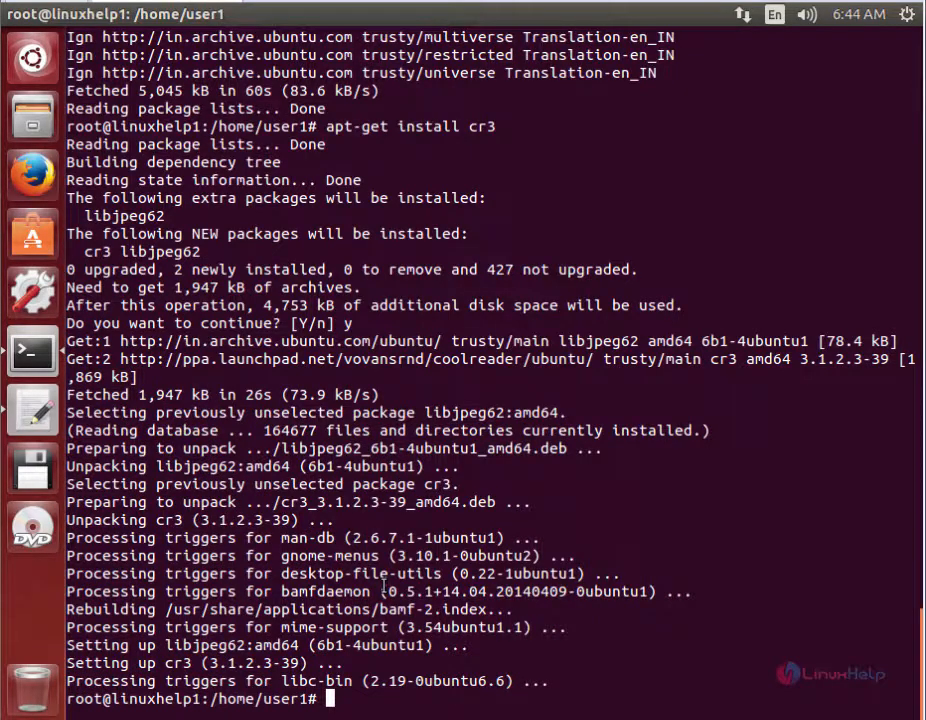
# Launch CoolReader by running cr3 from the terminal
pyautogui.write('cr')
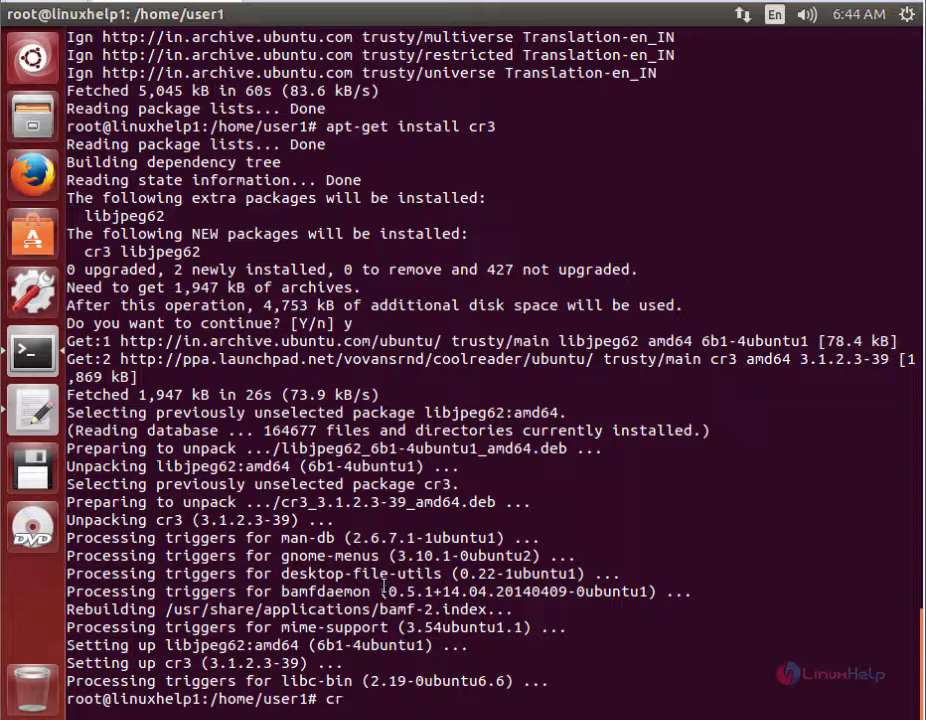
pyautogui.write('3')
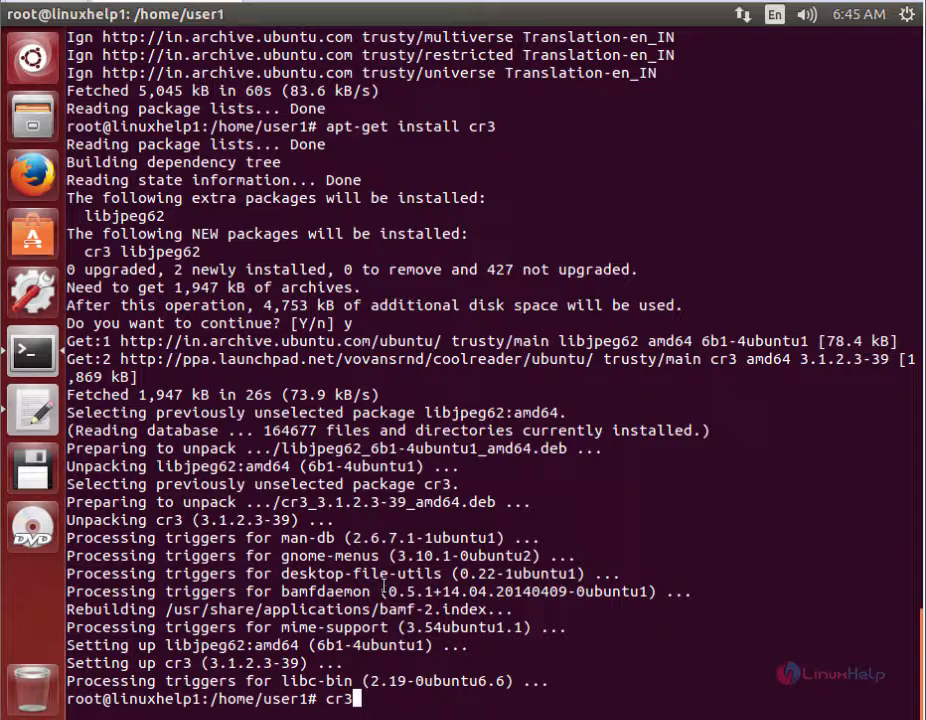
pyautogui.press('Return')
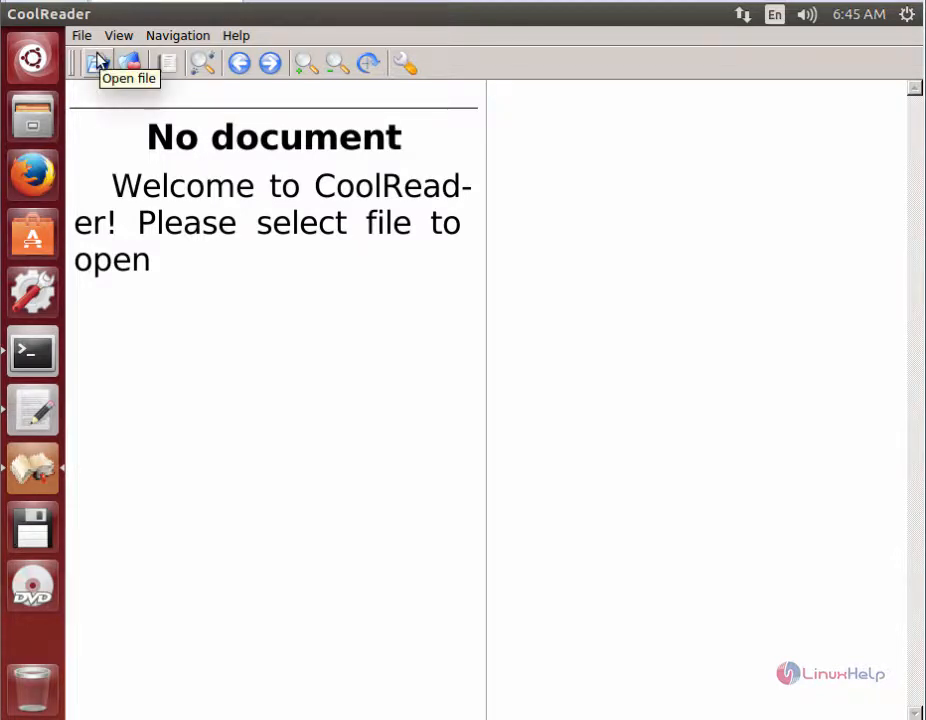
# Open the Playing It My Way EPUB from /home/user1/Documents
pyautogui.click(98, 63)
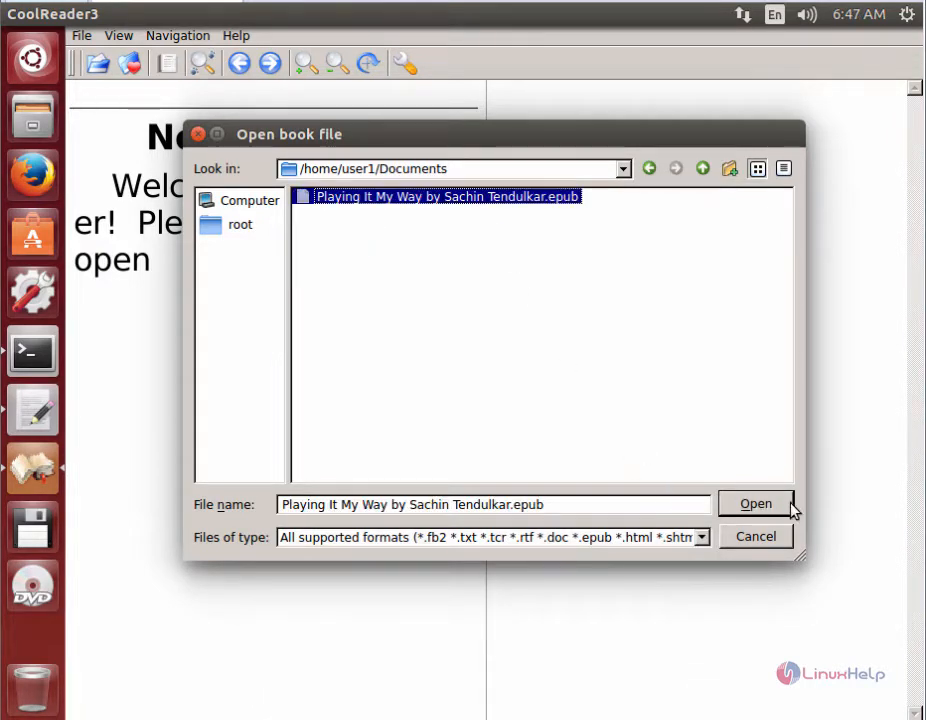
pyautogui.click(755, 503)
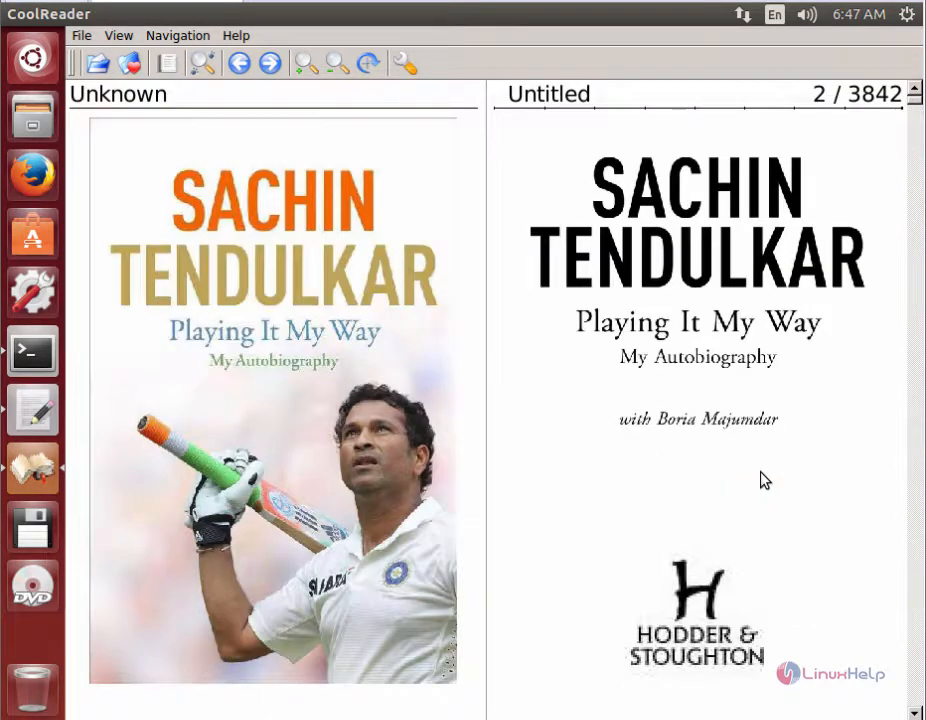
pyautogui.moveTo(750, 400)
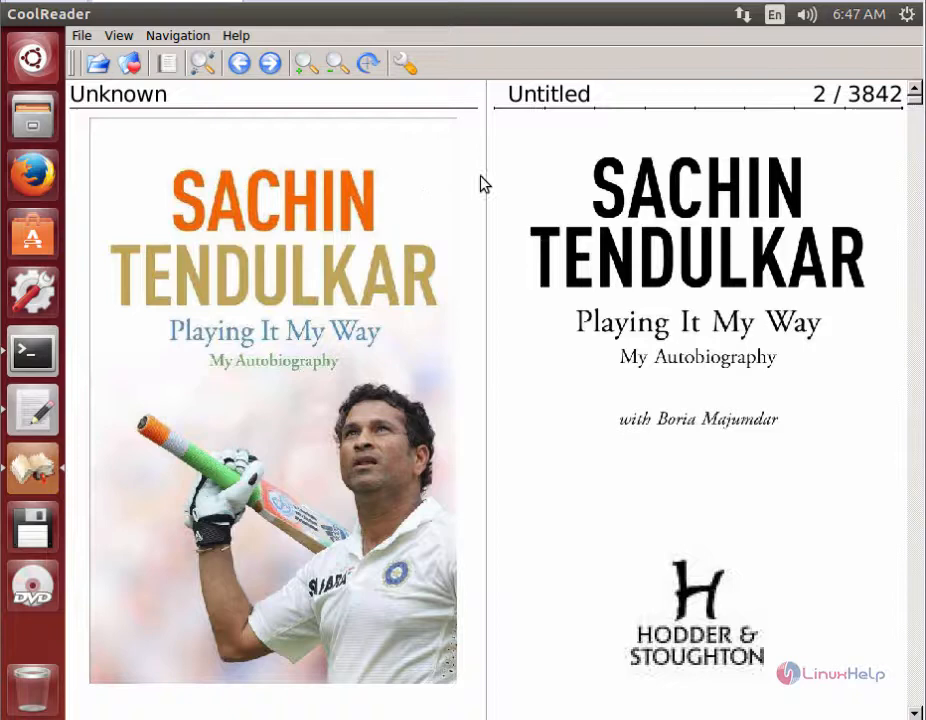
pyautogui.click(118, 35)
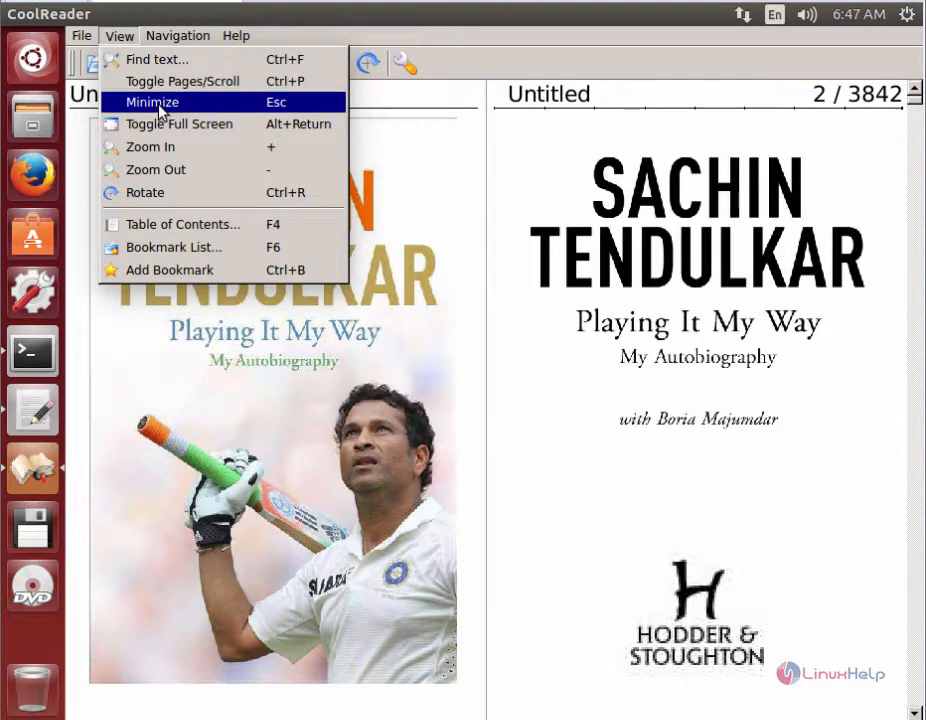
pyautogui.moveTo(182, 81)
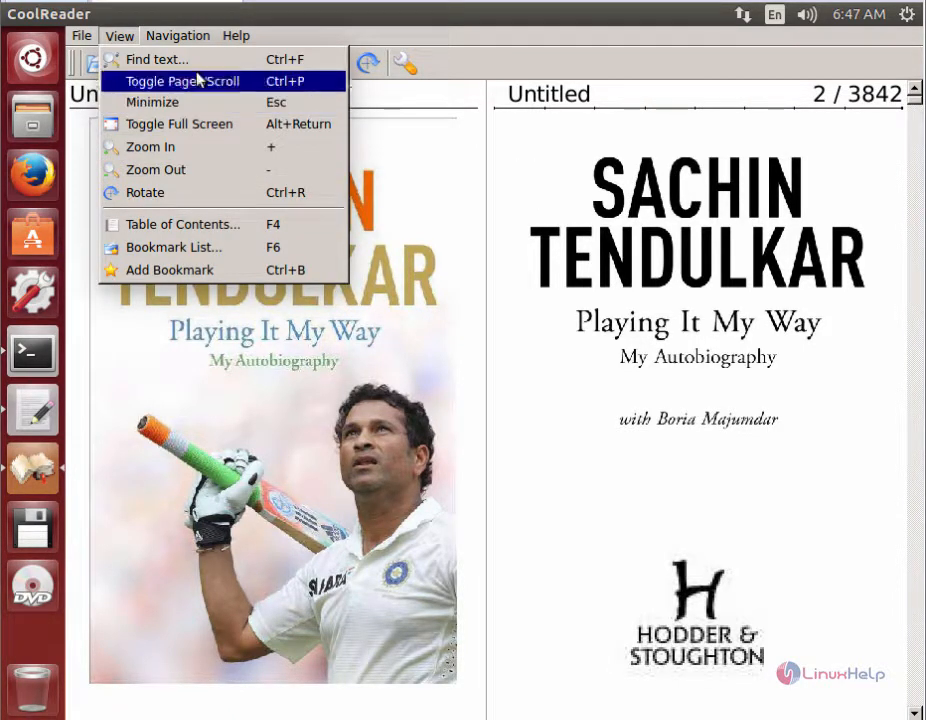
# Toggle between page and scroll view, making the book 1035 pages
pyautogui.click(181, 81)
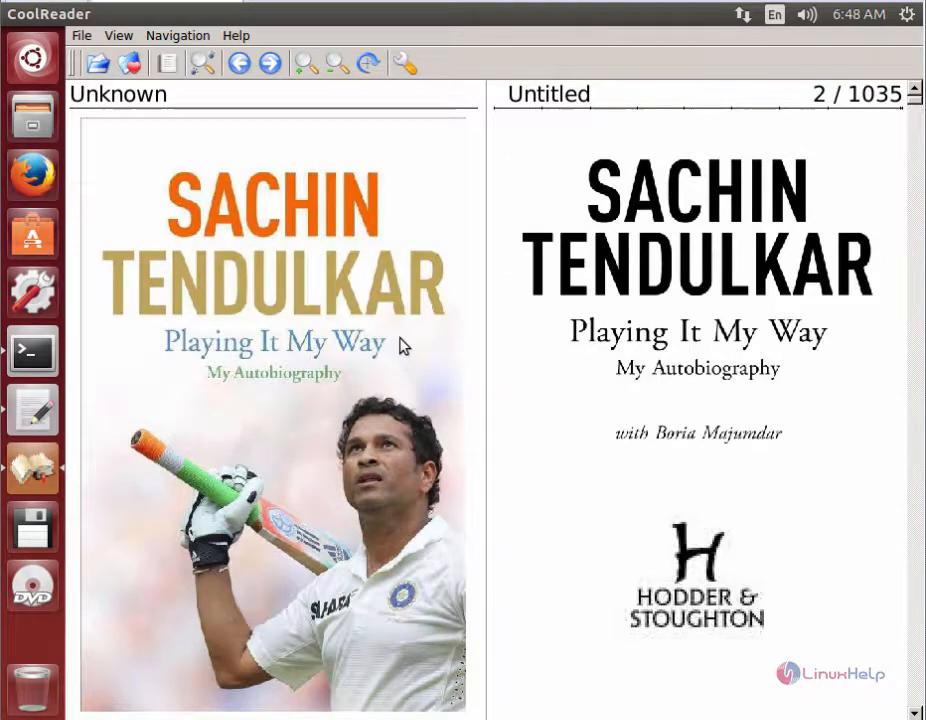
pyautogui.moveTo(503, 349)
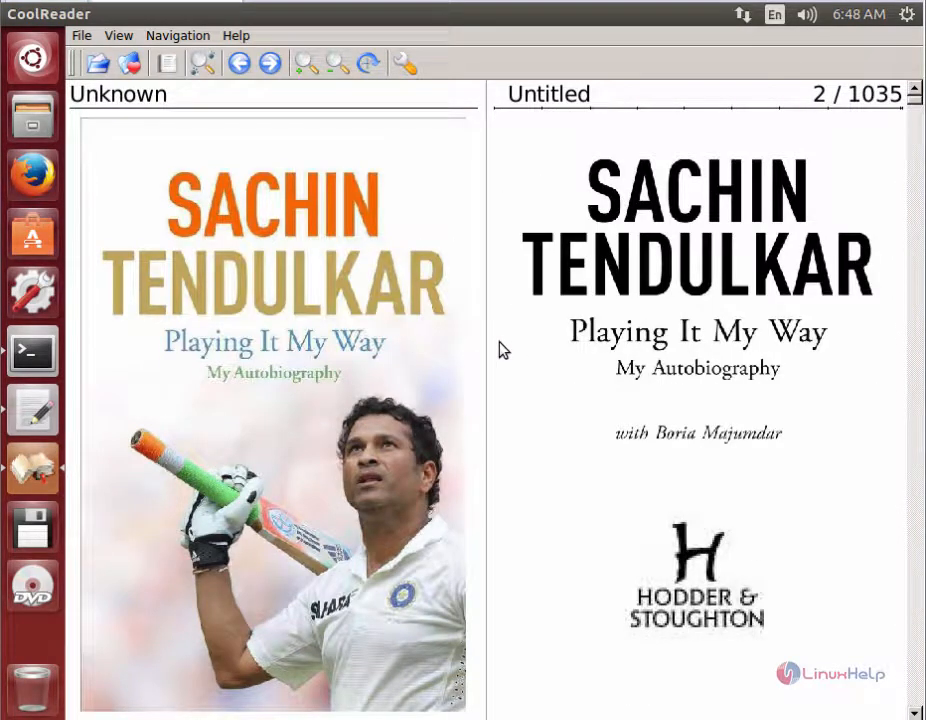